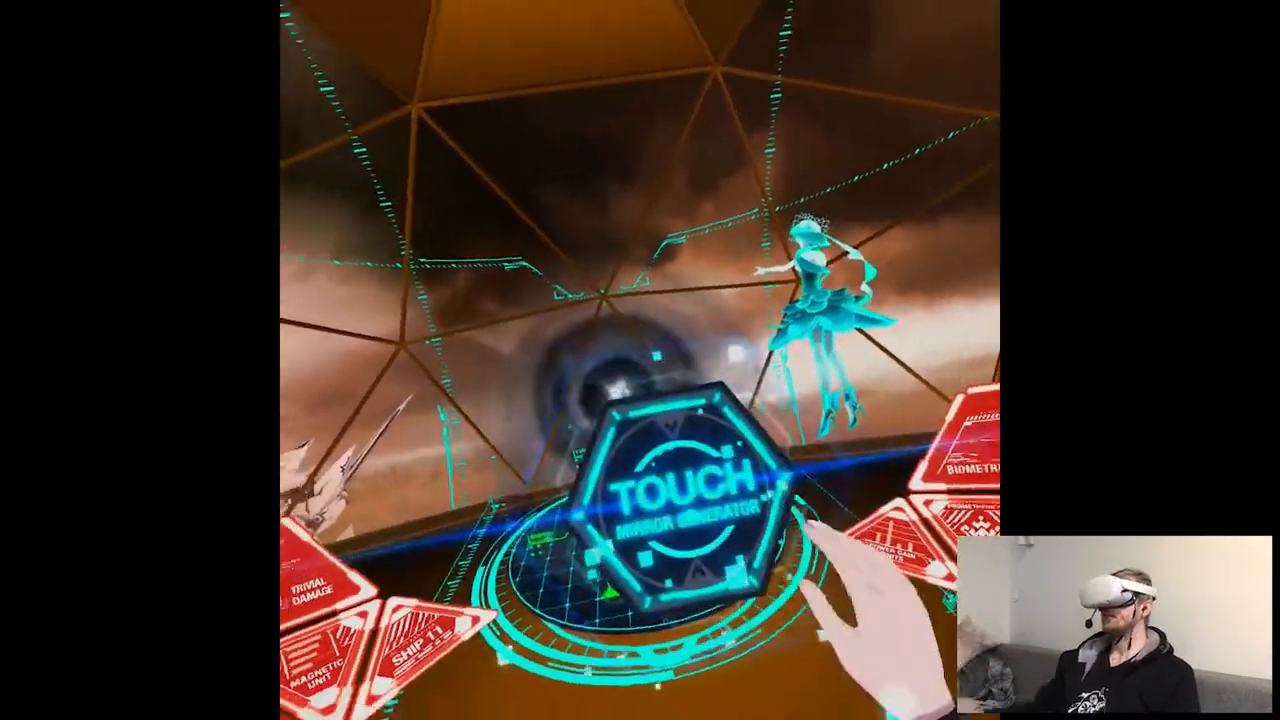
Step: Touch the hexagonal mirror generator button to start the thorn-wave barrier conversion
click(664, 490)
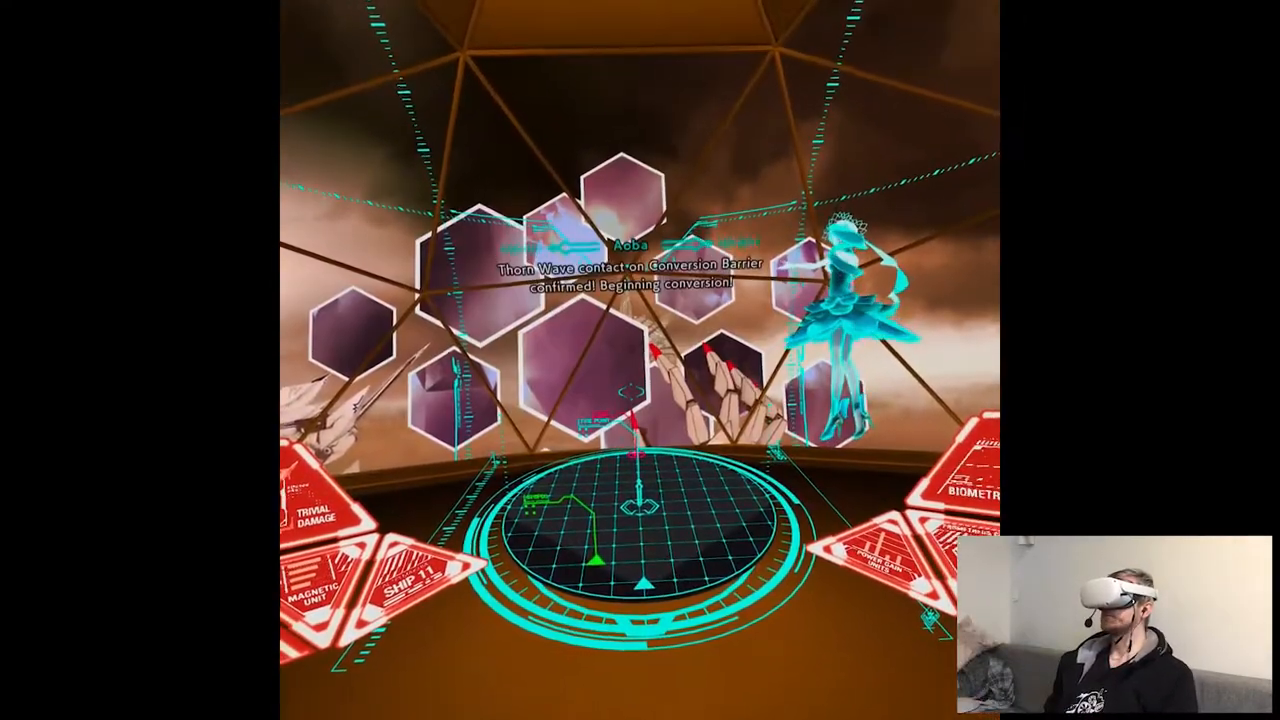